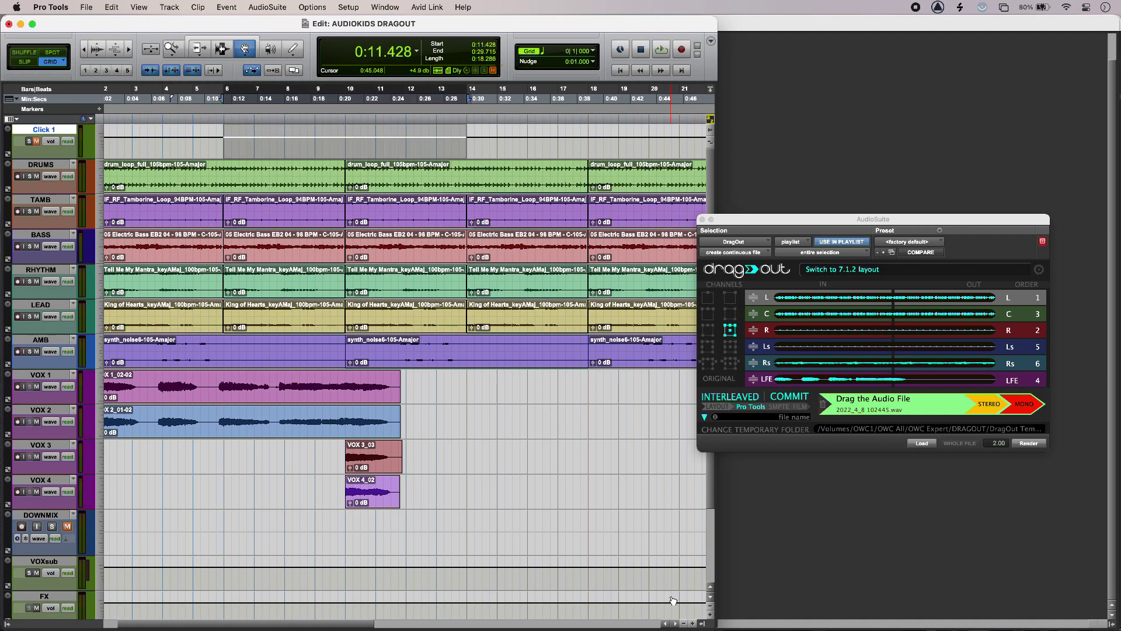
- Clear the six-channel audio file loaded in the DragOut AudioSuite plug-in
click(660, 49)
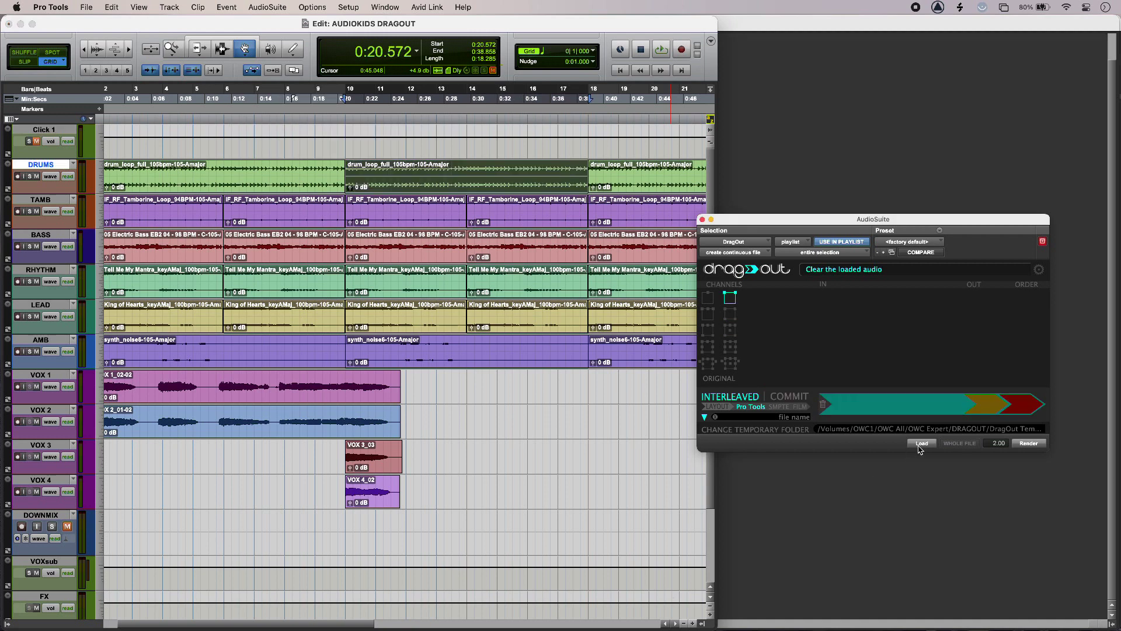
- Render the selected middle drum_loop clip into DragOut as a stereo WAV
click(921, 443)
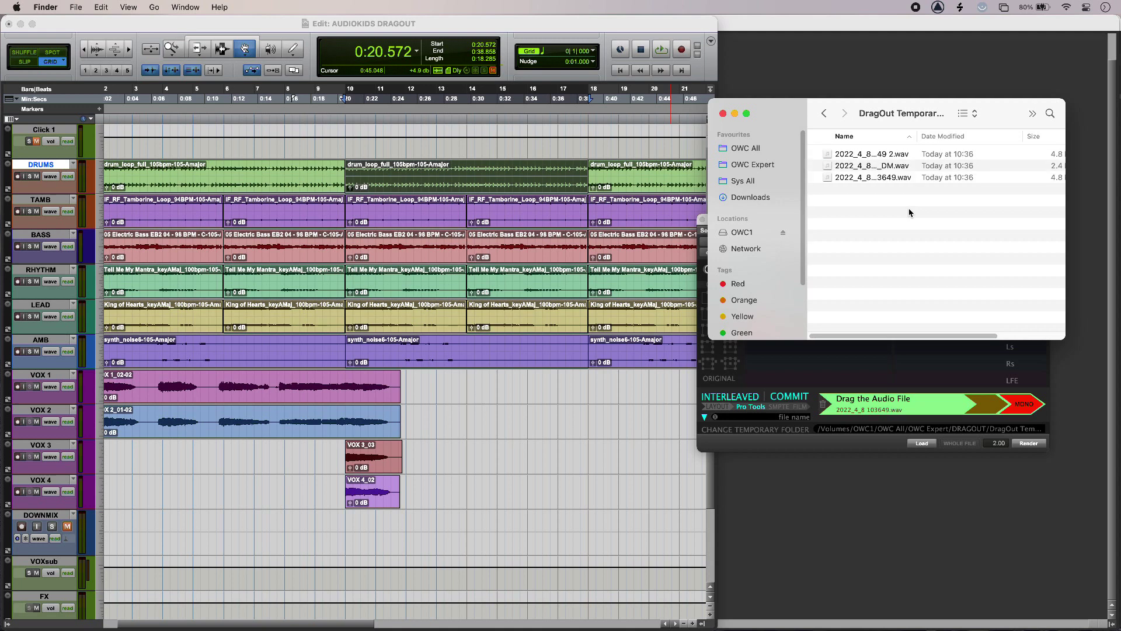
mouse_move(910, 186)
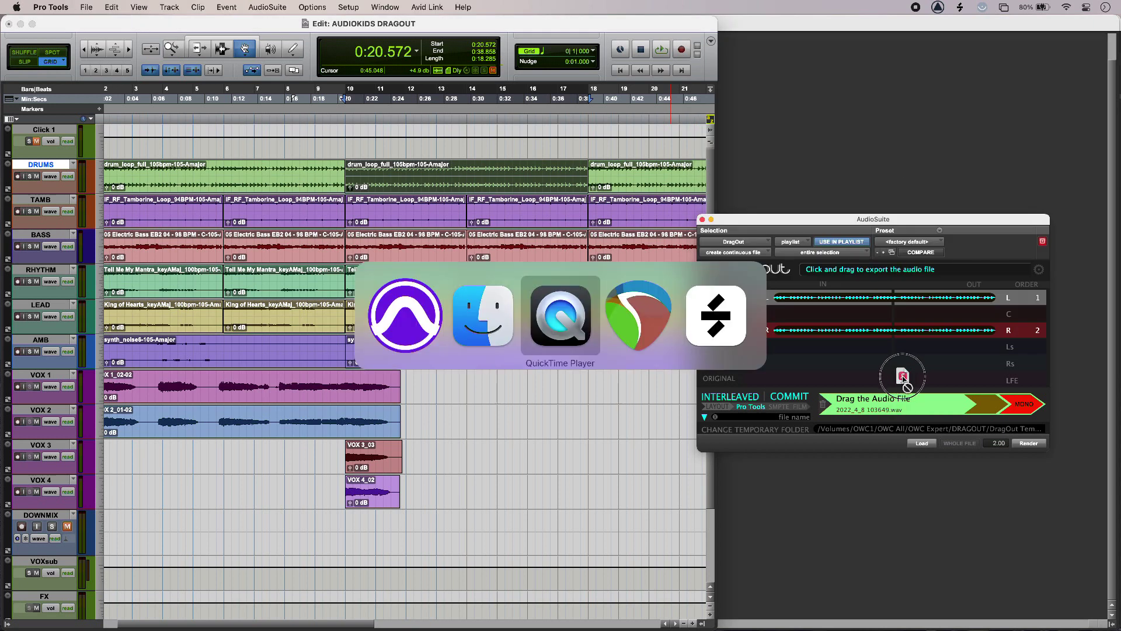
- Drag the rendered stereo drum file from DragOut's 'Drag the Audio File' strip
click(715, 315)
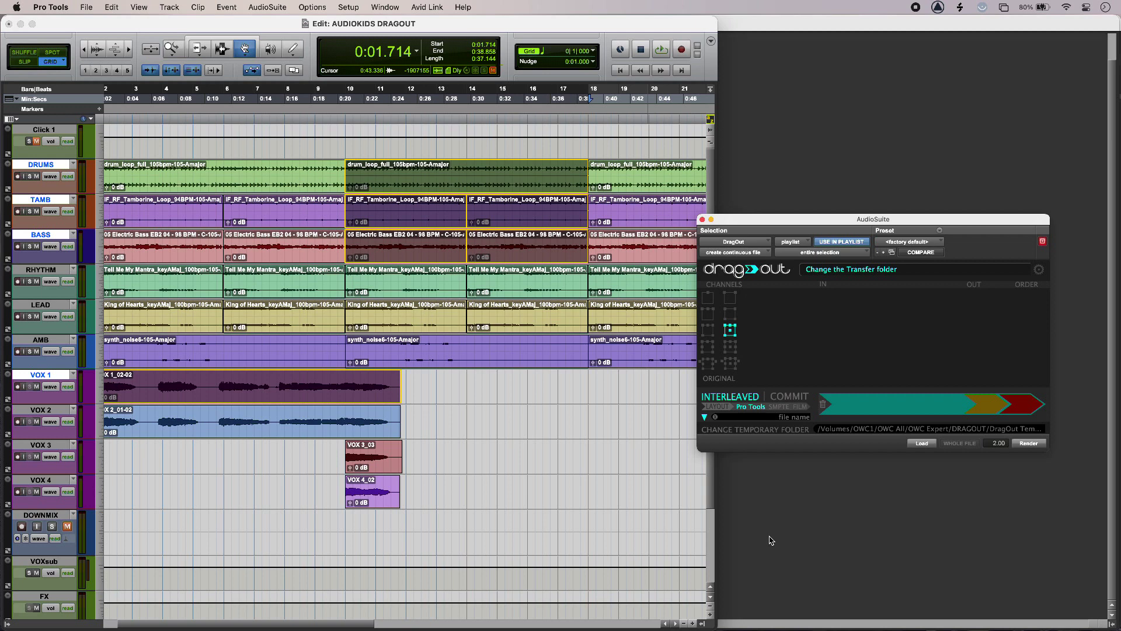
mouse_move(867, 516)
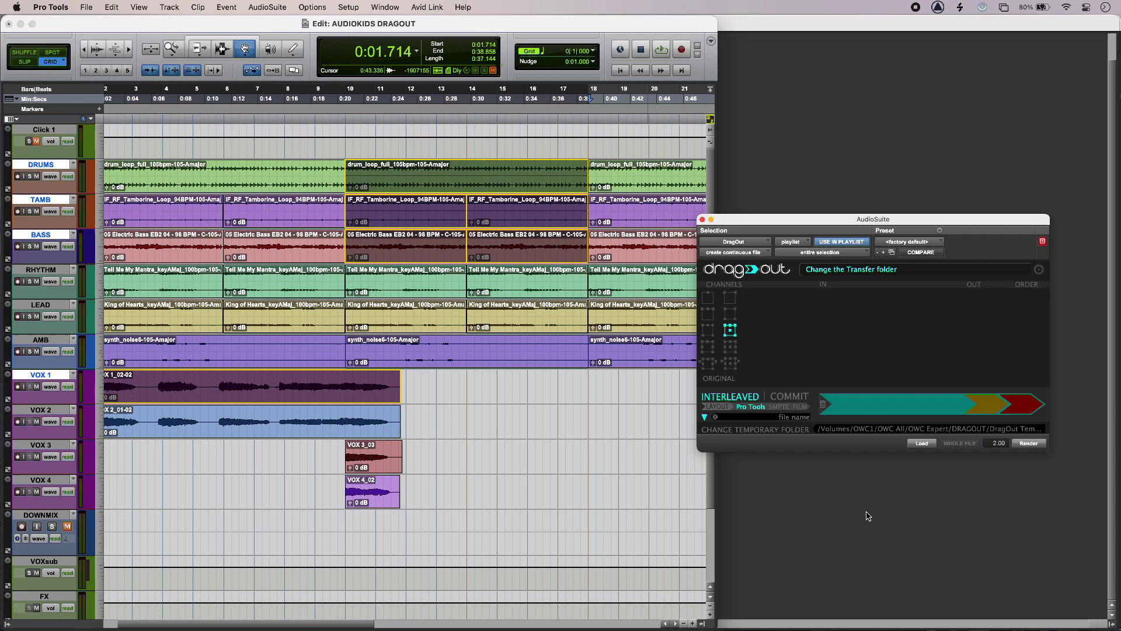